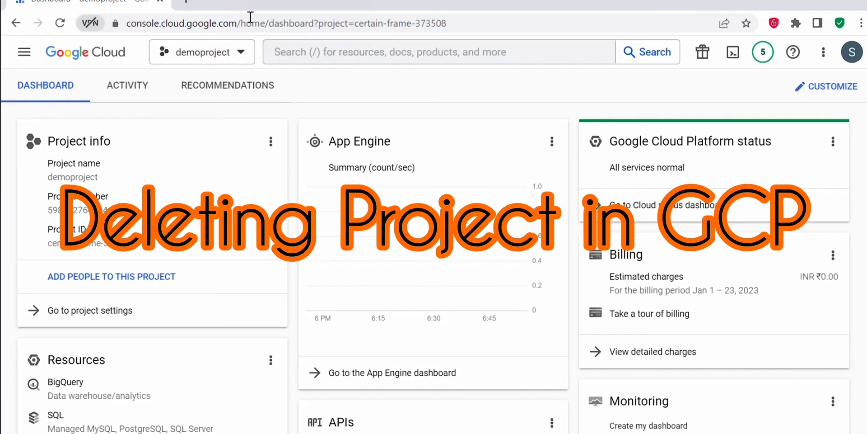
{"action": "mouse_move", "coordinate": [23, 55]}
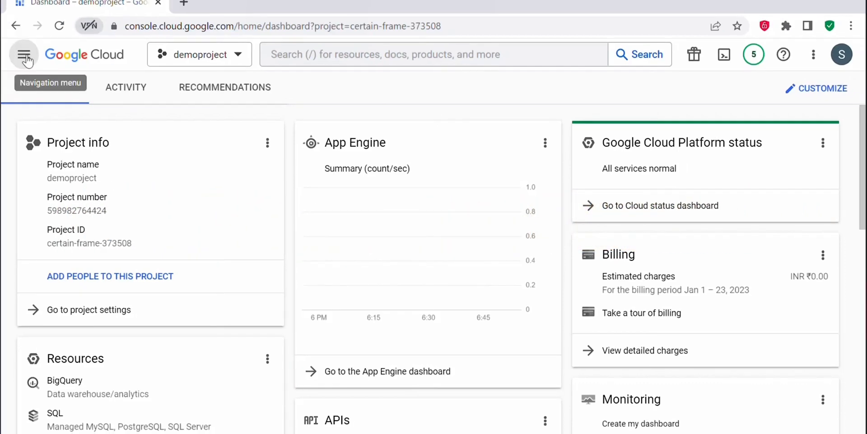
Navigate from the demoproject dashboard to the IAM & Admin permissions page
{"action": "left_click", "coordinate": [24, 54]}
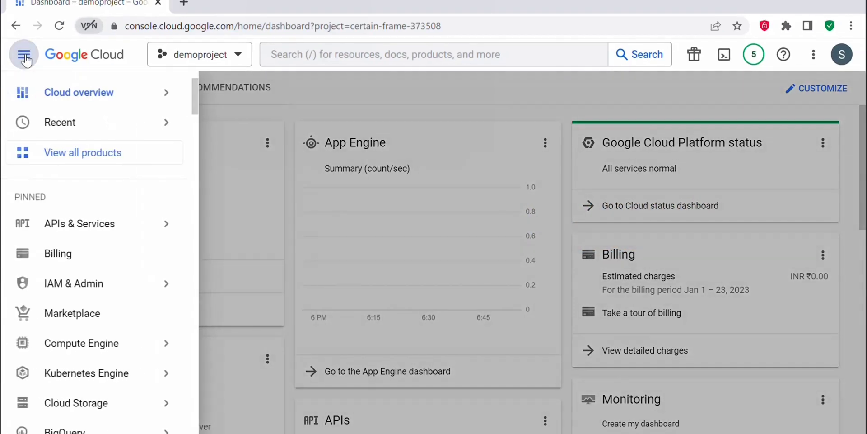
{"action": "mouse_move", "coordinate": [102, 271]}
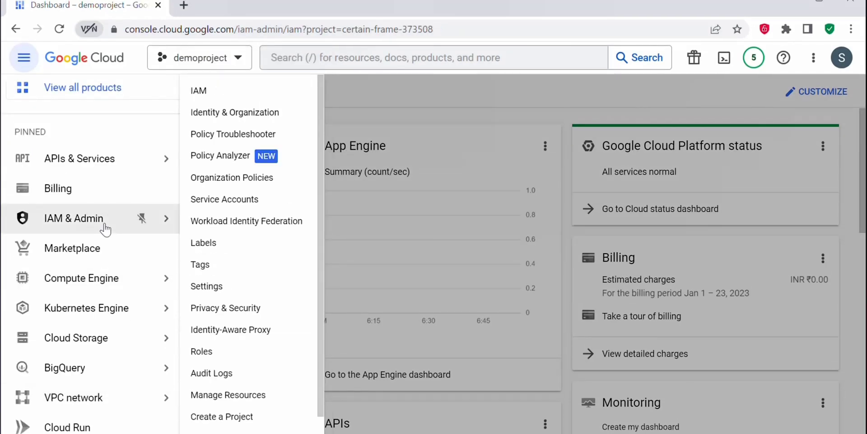
{"action": "left_click", "coordinate": [197, 91]}
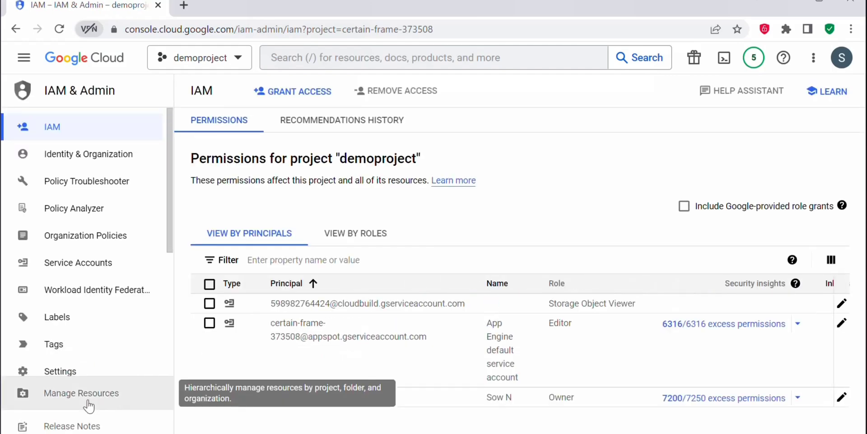
Go to Manage Resources and select the demoproject row for an action
{"action": "left_click", "coordinate": [81, 393]}
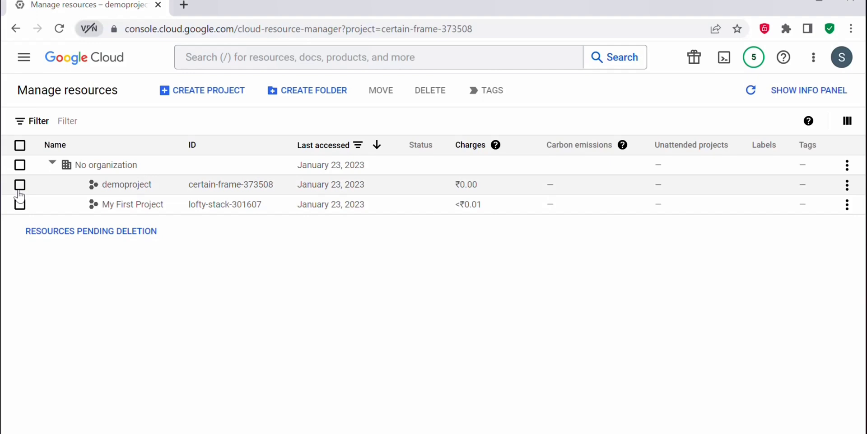
{"action": "left_click", "coordinate": [19, 185]}
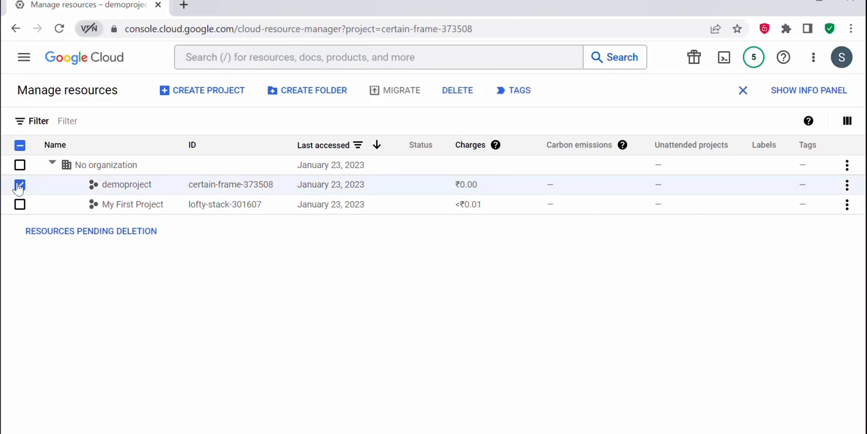
{"action": "left_click", "coordinate": [19, 184]}
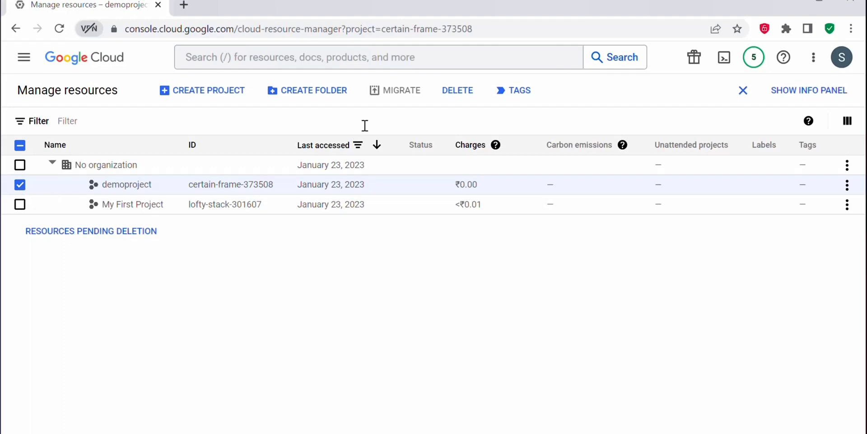
Delete demoproject, confirming the shutdown with project ID certain-frame-373508
{"action": "left_click", "coordinate": [457, 91]}
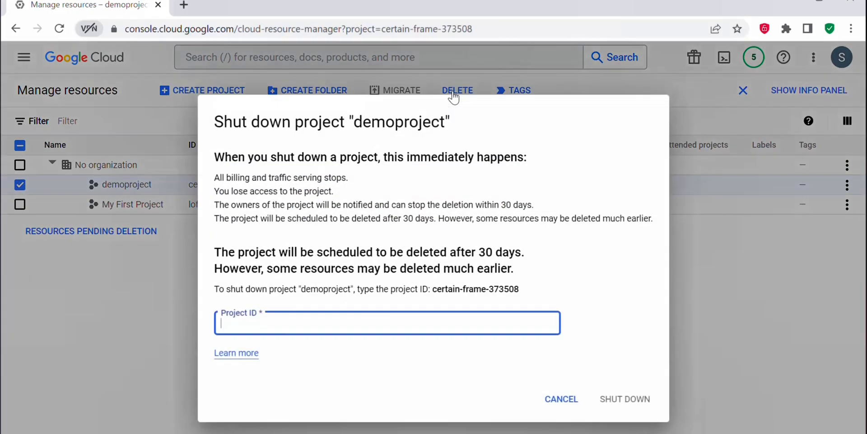
{"action": "mouse_move", "coordinate": [485, 149]}
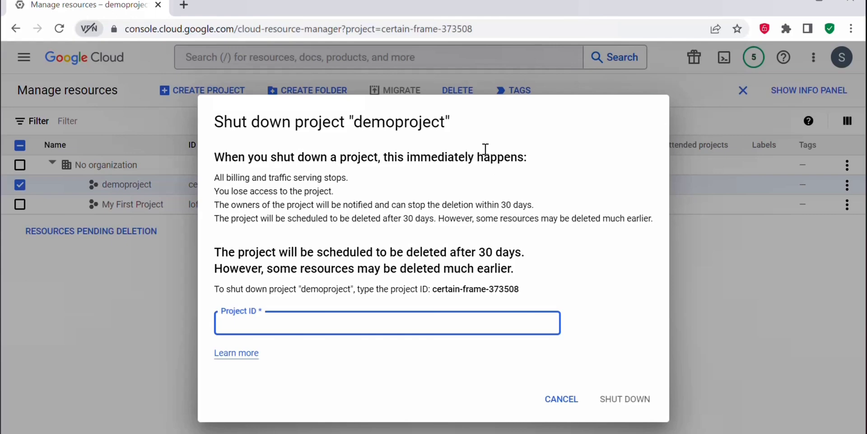
{"action": "mouse_move", "coordinate": [434, 289]}
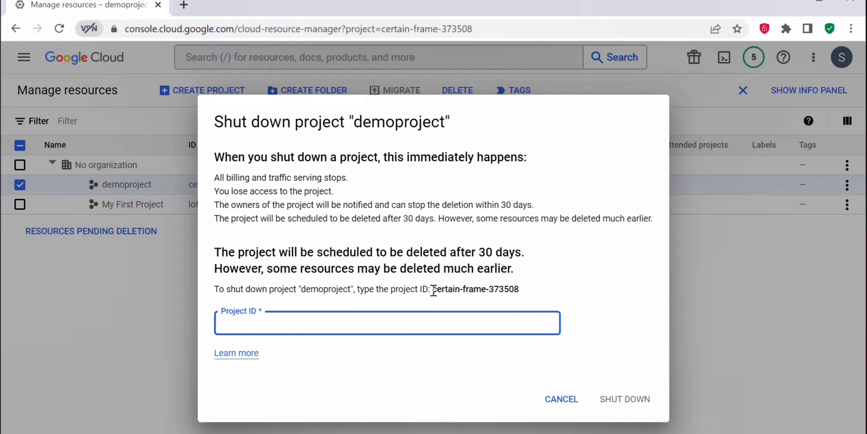
{"action": "double_click", "coordinate": [474, 289]}
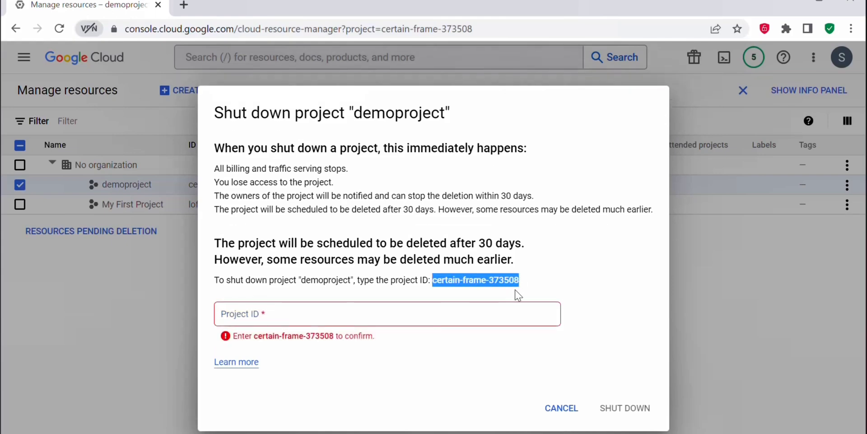
{"action": "type", "text": "certain-frame-373508"}
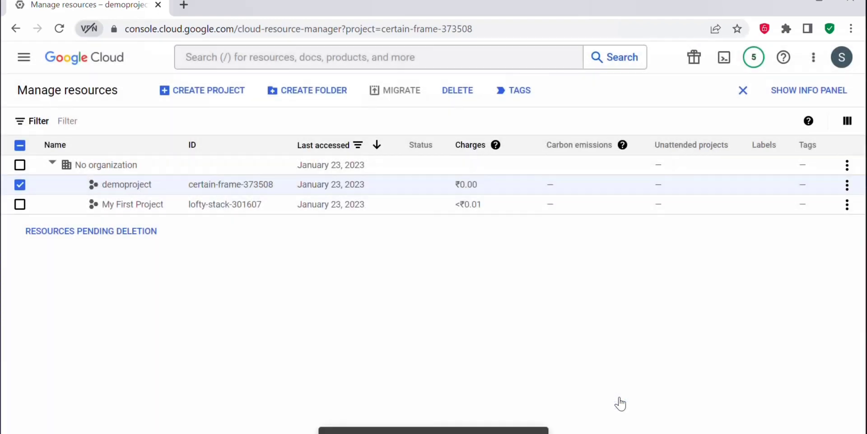
{"action": "mouse_move", "coordinate": [450, 348]}
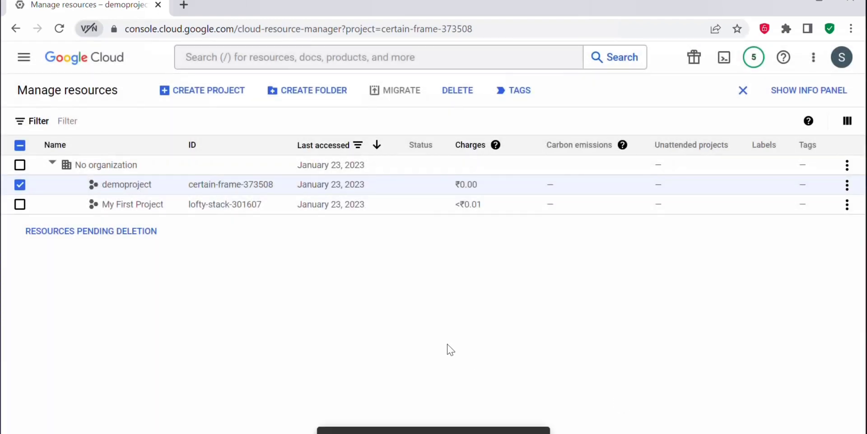
Acknowledge the pending-deletion notice, leaving only My First Project listed
{"action": "left_click", "coordinate": [457, 90]}
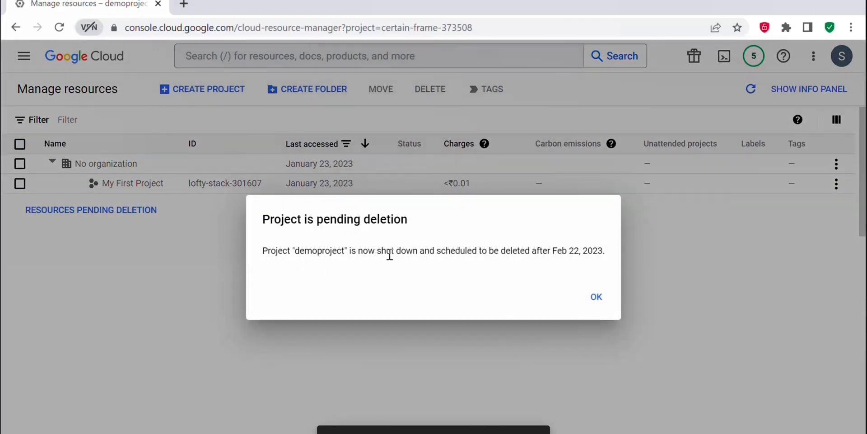
{"action": "mouse_move", "coordinate": [609, 267]}
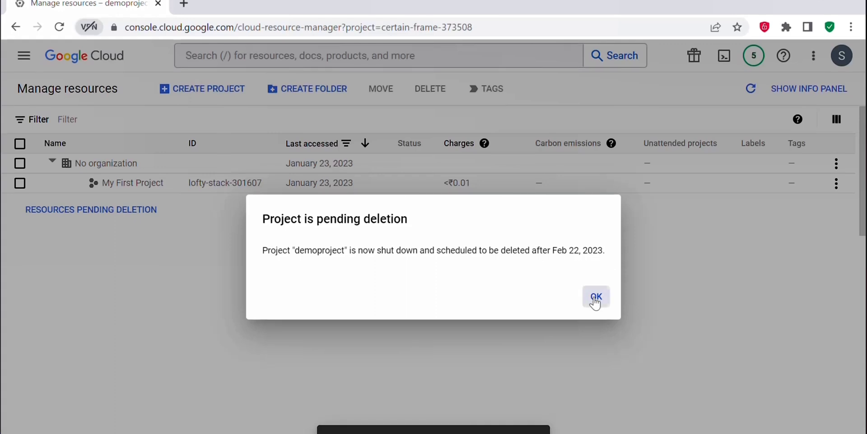
{"action": "left_click", "coordinate": [595, 297]}
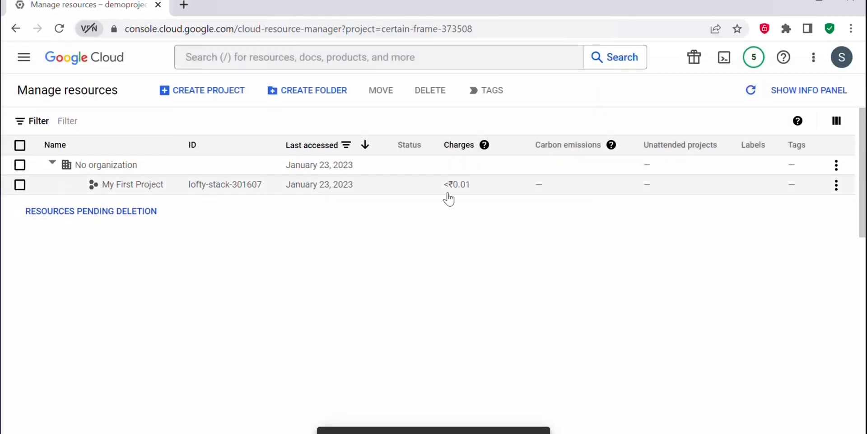
{"action": "mouse_move", "coordinate": [668, 191]}
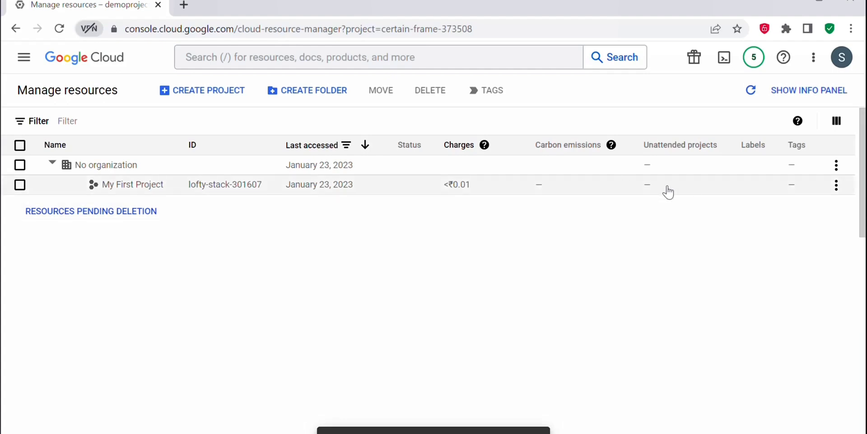
{"action": "mouse_move", "coordinate": [551, 288]}
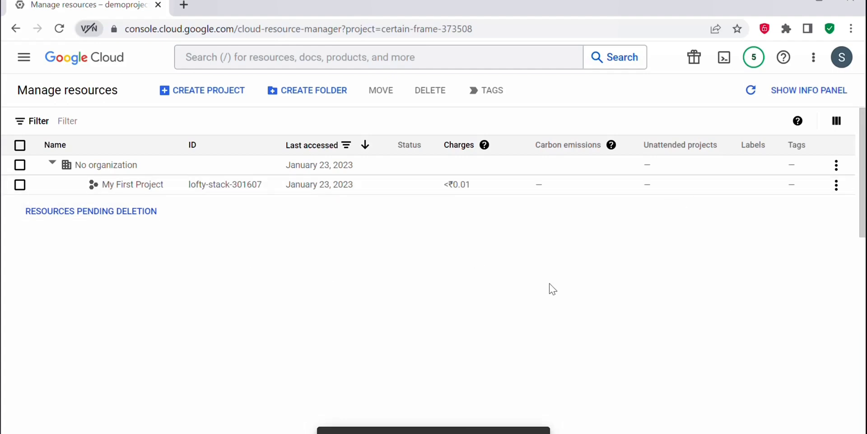